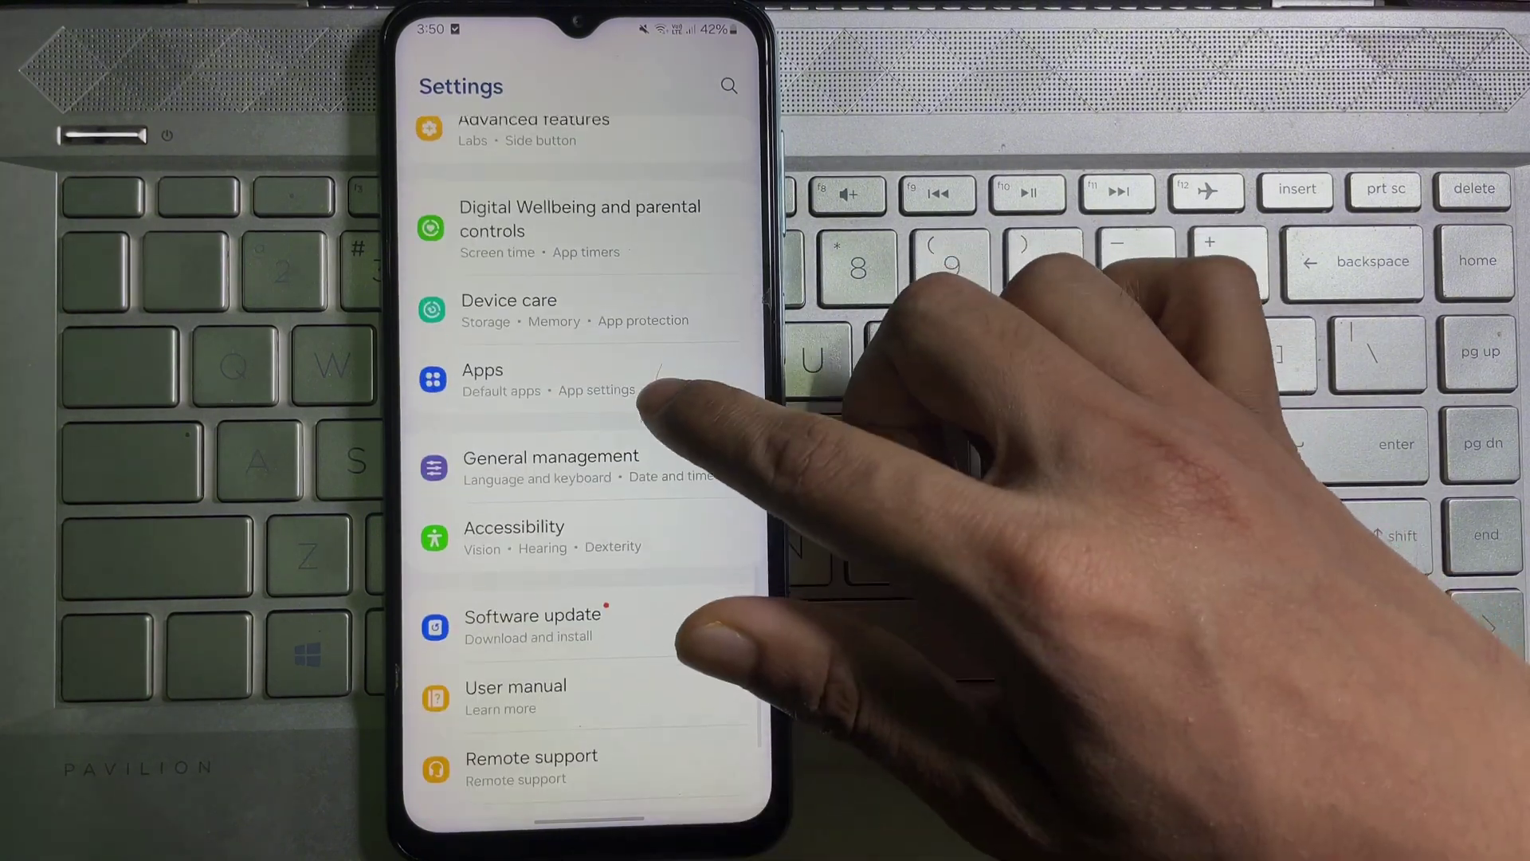
Reach Advanced features from the main Settings list
scroll(down, 3)
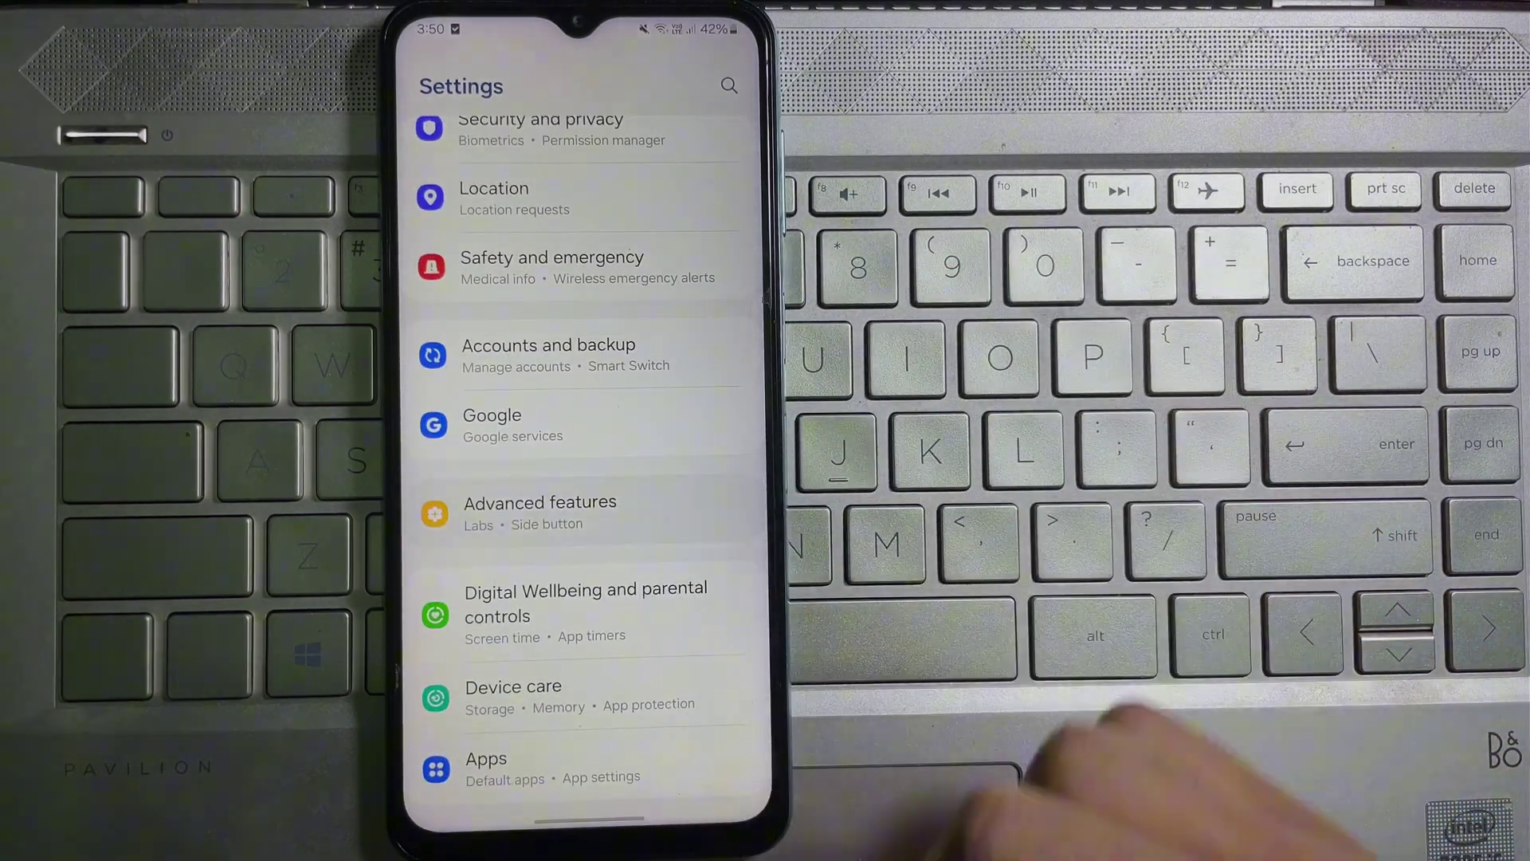
click(539, 502)
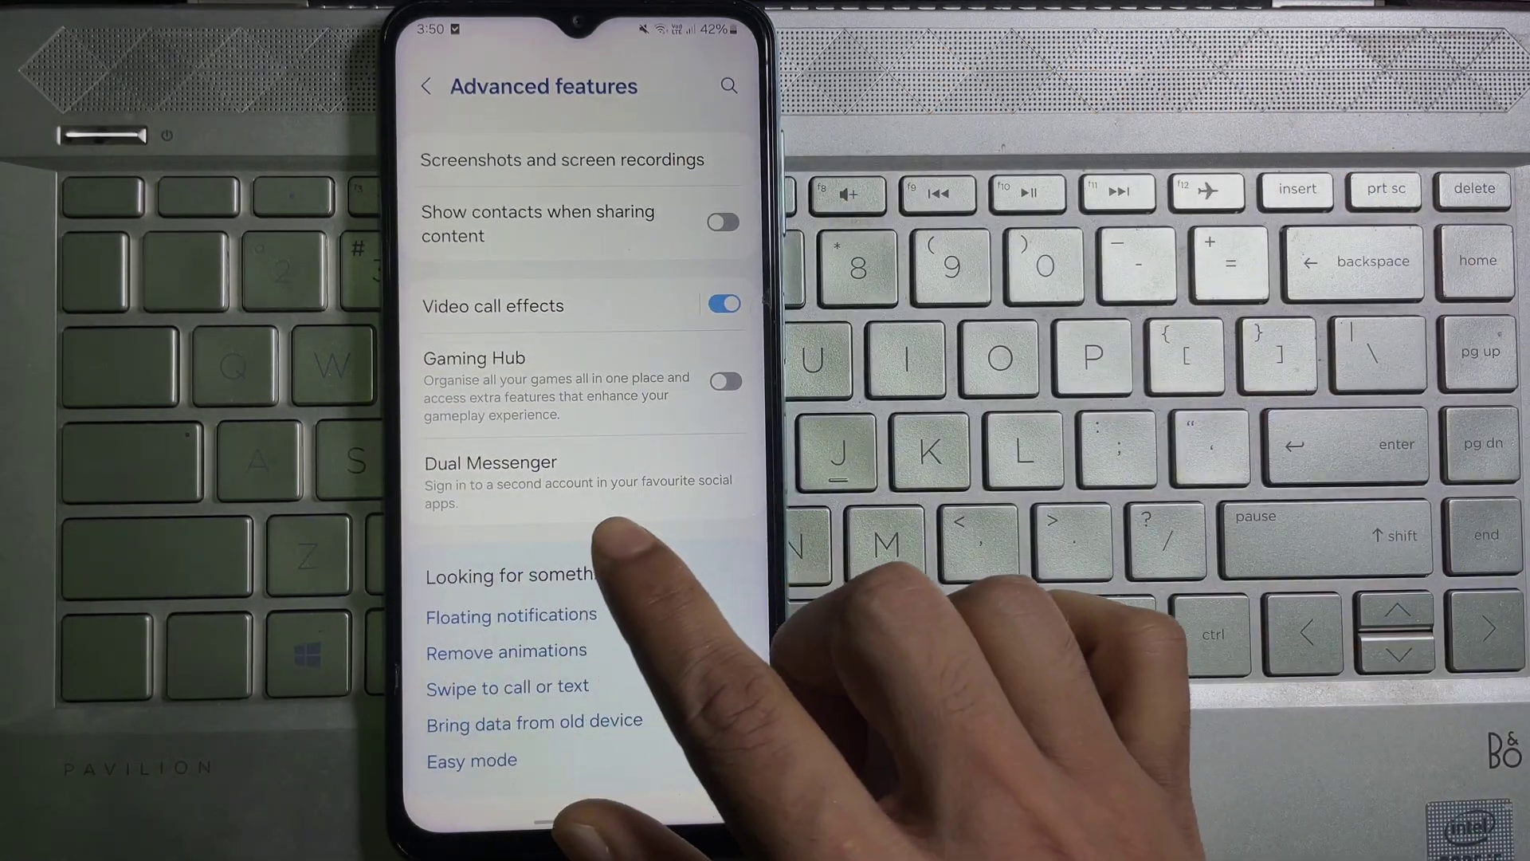
Enter Dual Messenger and request a second copy of Messenger
click(491, 462)
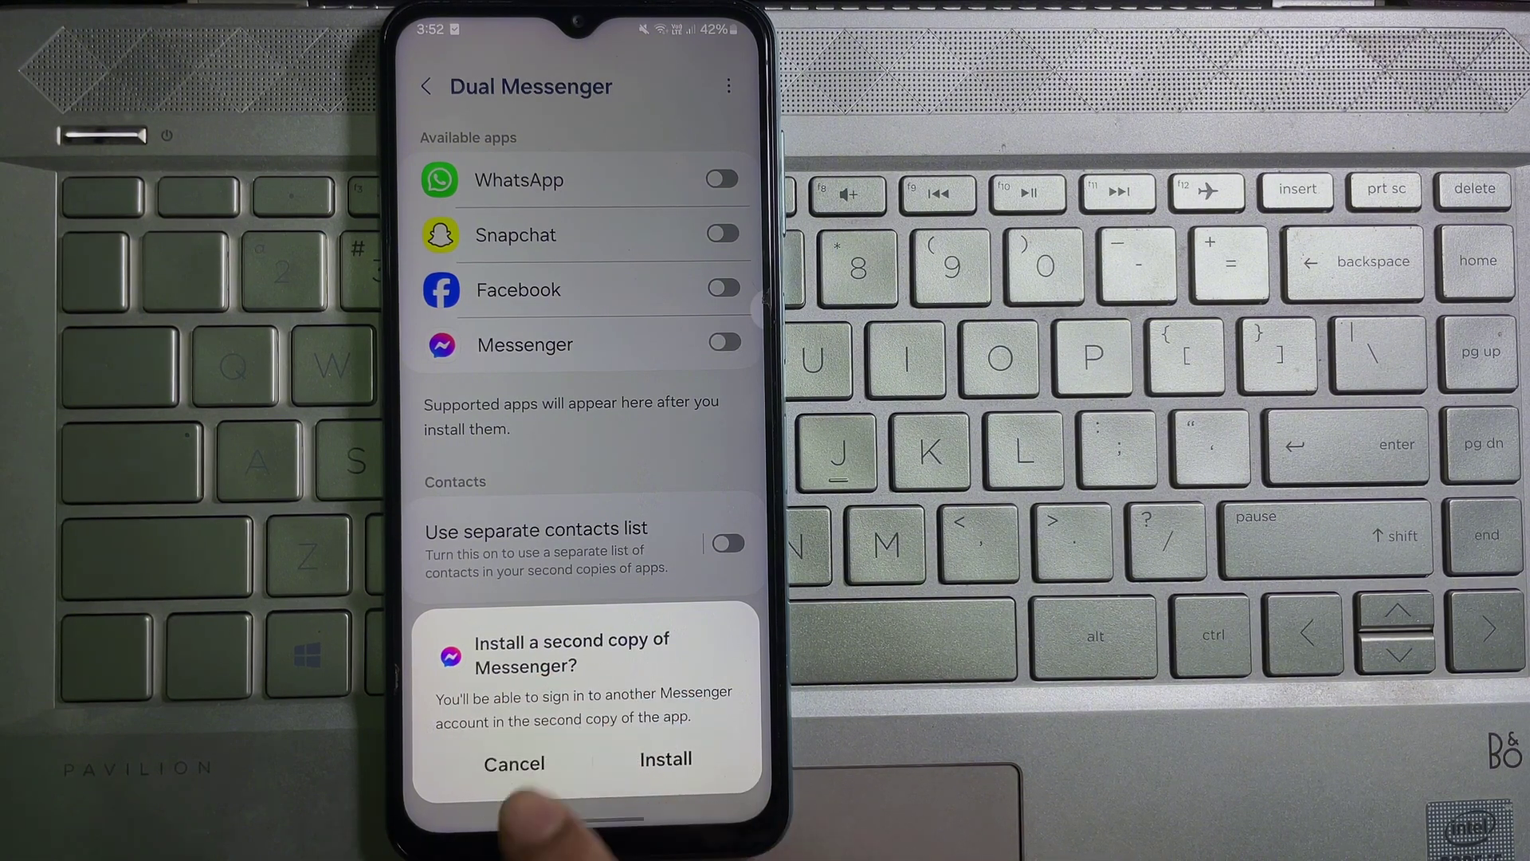
Confirm the install so Messenger appears switched on under Dual Messenger apps
click(665, 759)
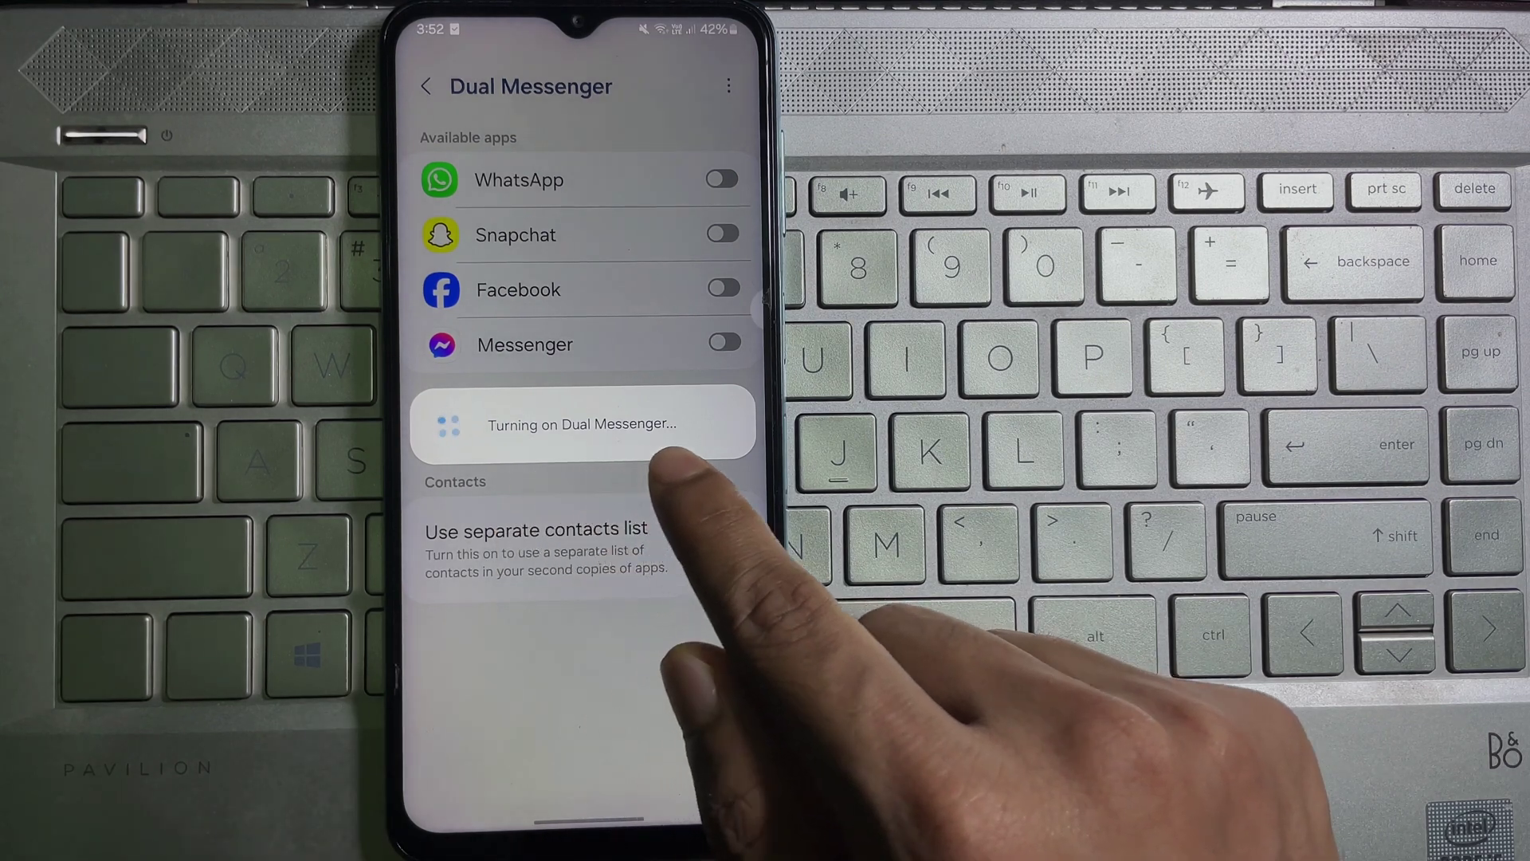
click(722, 341)
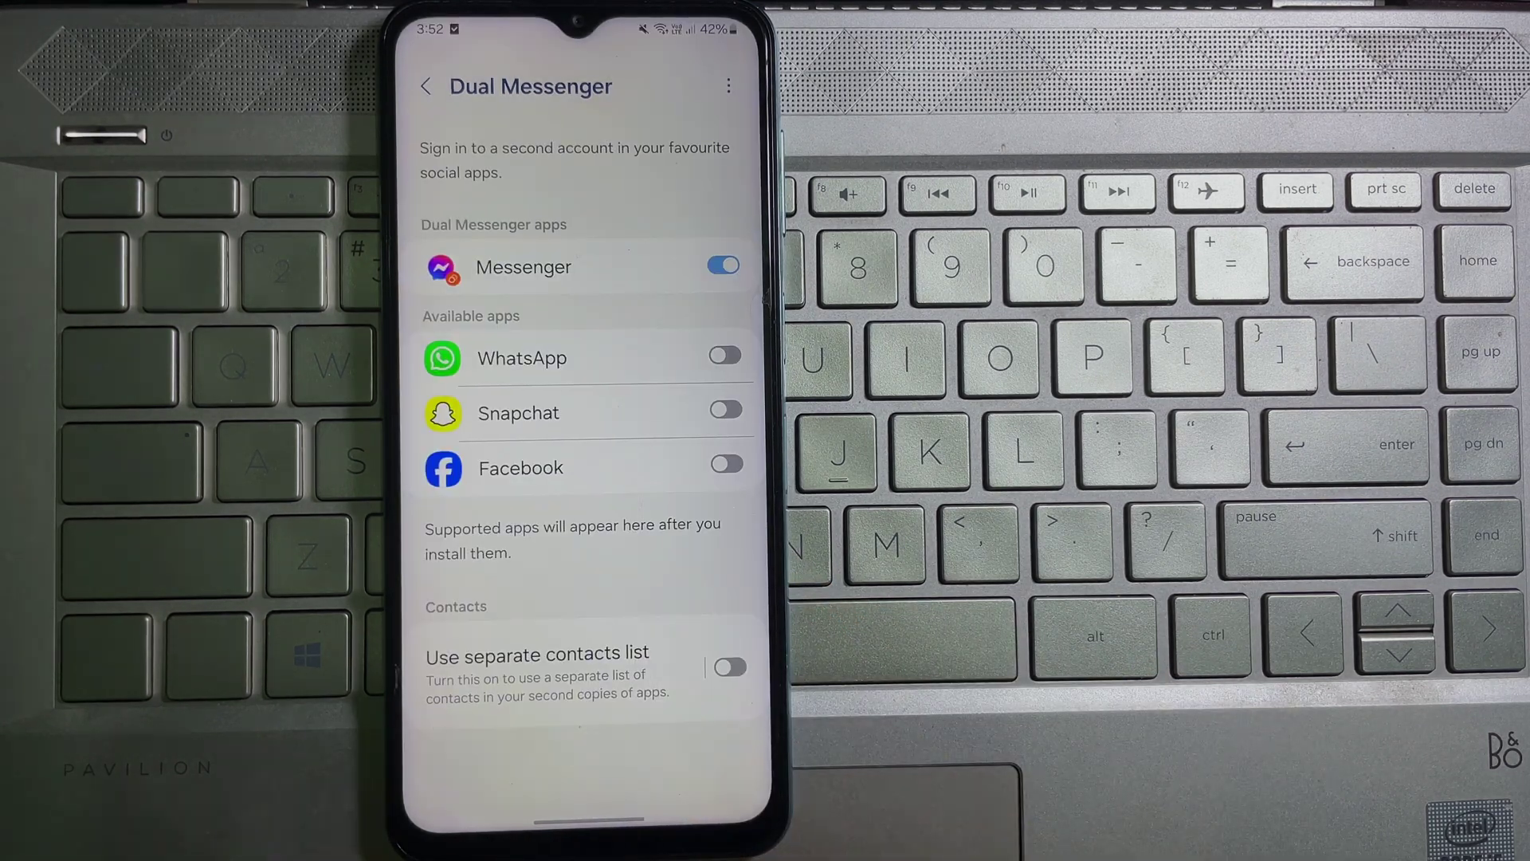